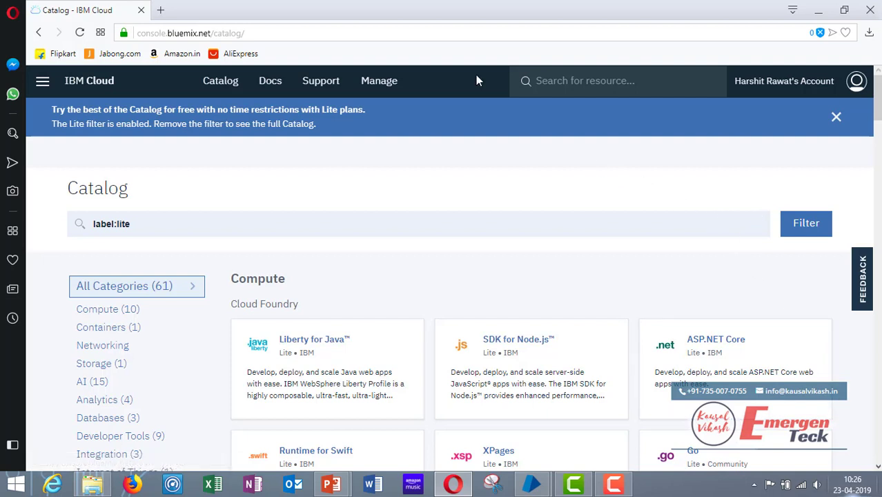
mouse_move(284, 33)
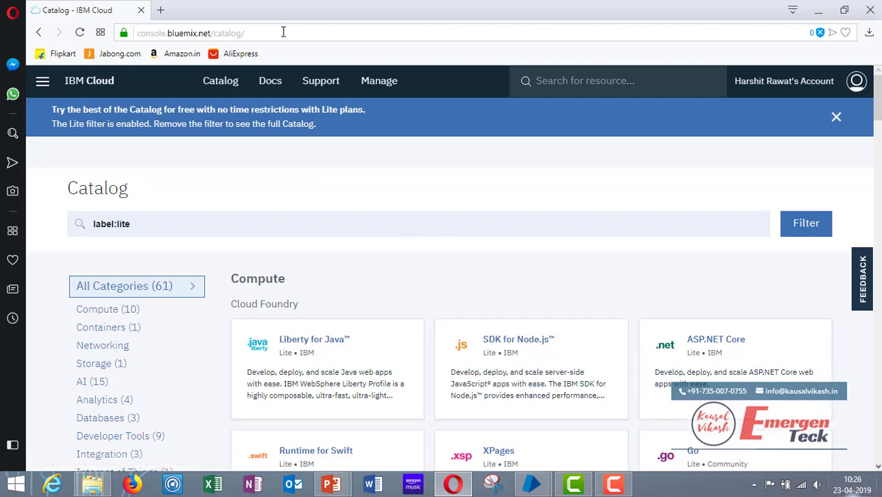
mouse_move(269, 80)
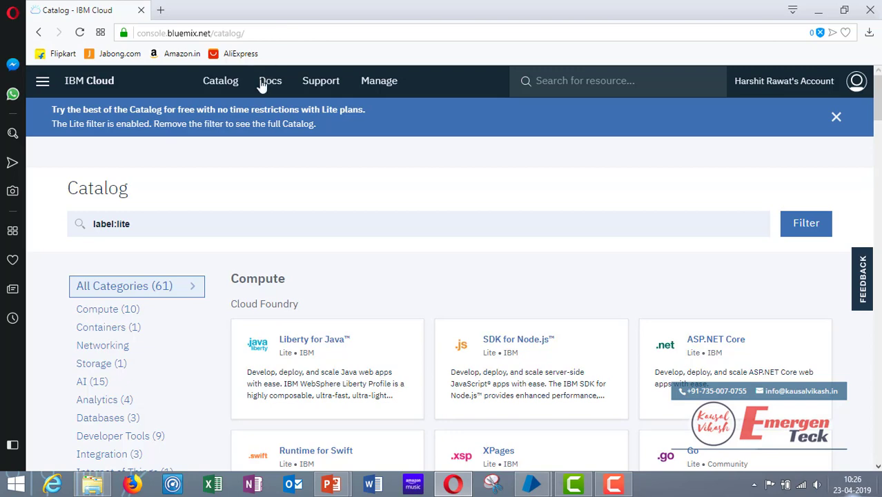
- Filter the IBM Cloud Lite catalog to AI services and browse down to the Visual Recognition card
click(221, 80)
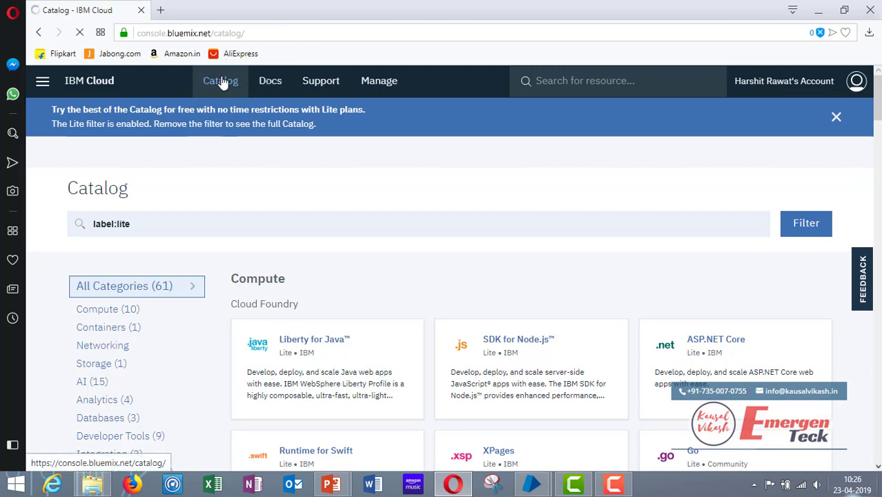
click(837, 116)
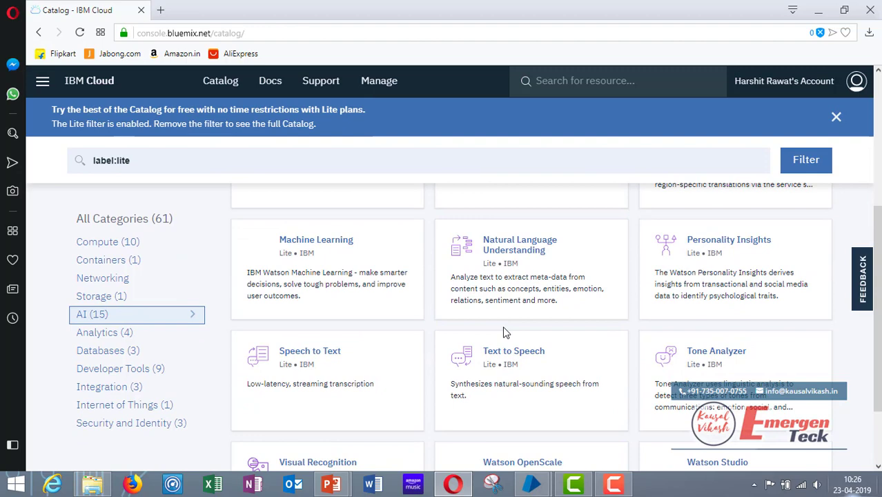
scroll(down, 3)
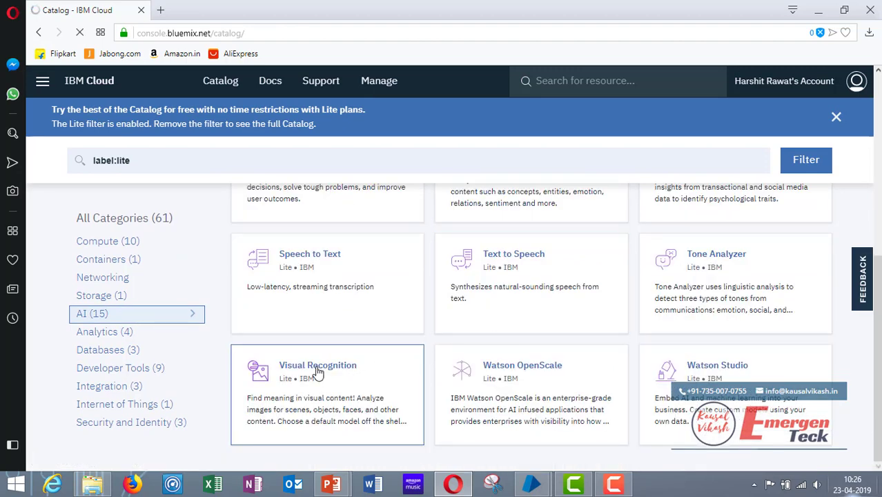
- Create a Lite Visual Recognition instance in Dallas and show its API key and URL on the Manage page
click(318, 364)
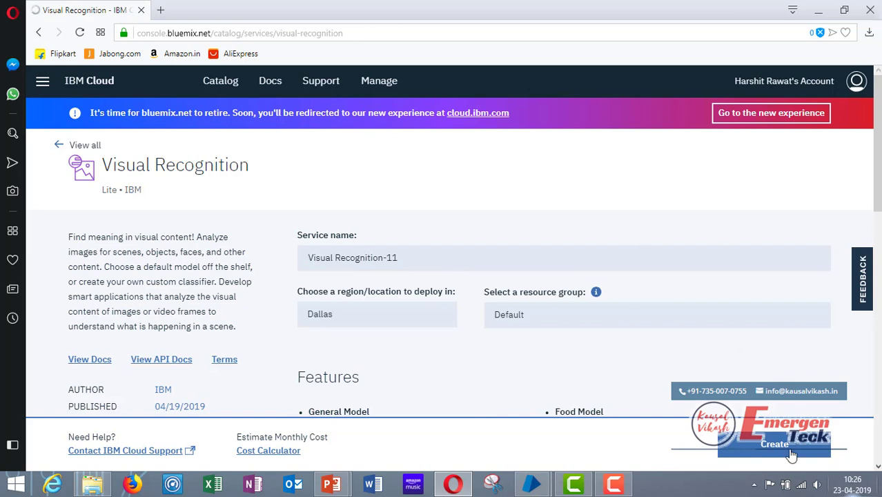
click(774, 444)
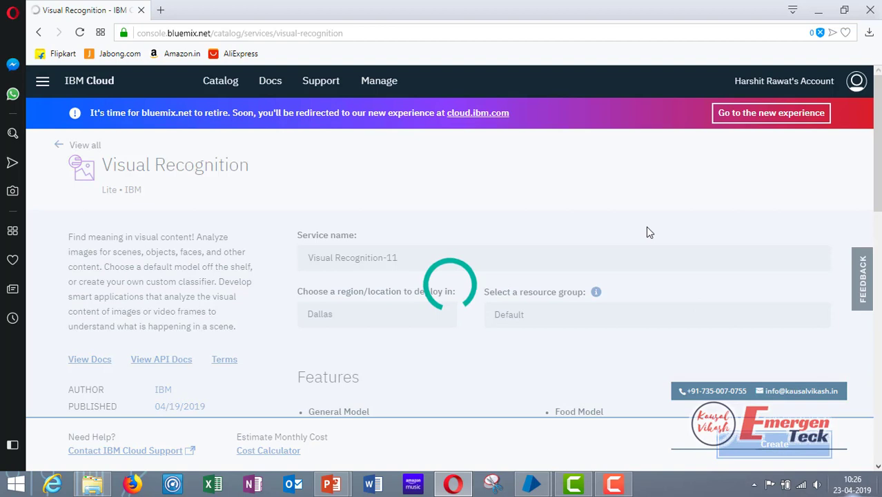
mouse_move(405, 160)
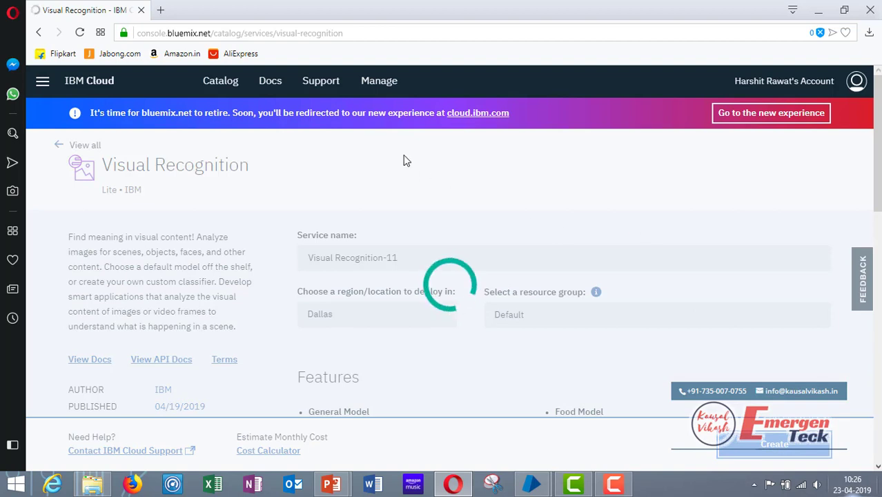
click(773, 445)
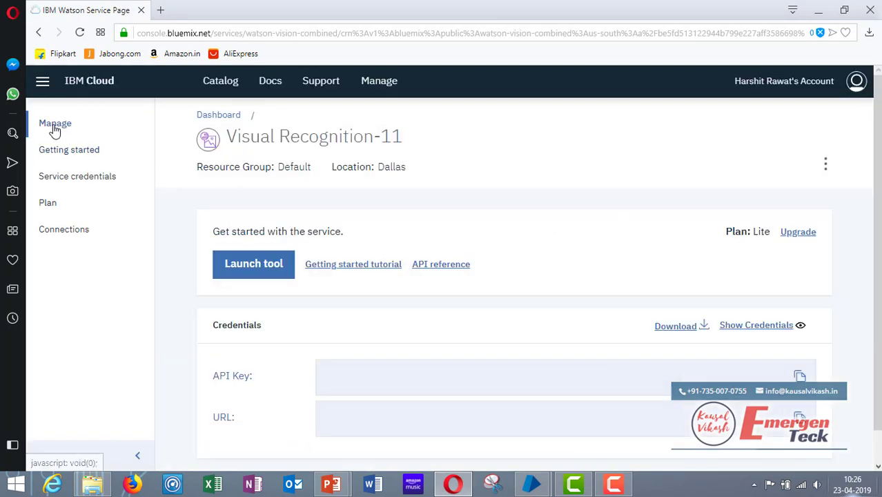
click(757, 326)
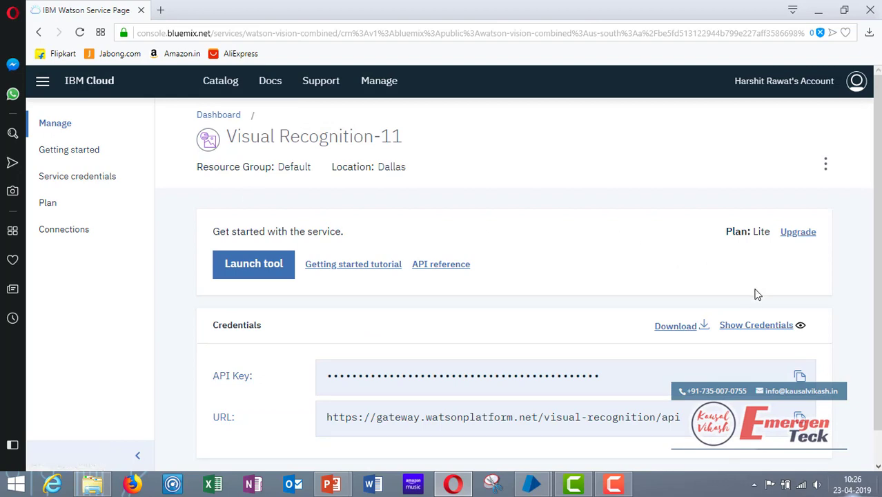
mouse_move(757, 326)
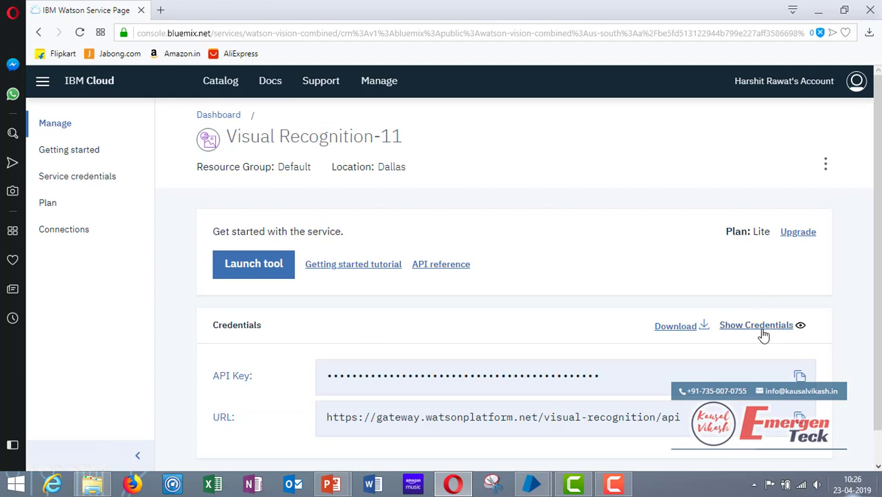
click(757, 326)
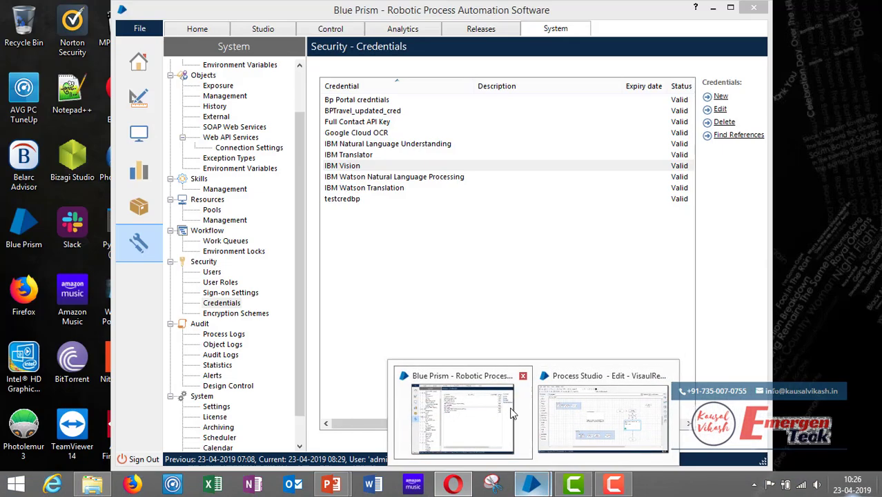
- Check the IBM Vision credential uses Bearer Token type with its token and save it
click(602, 414)
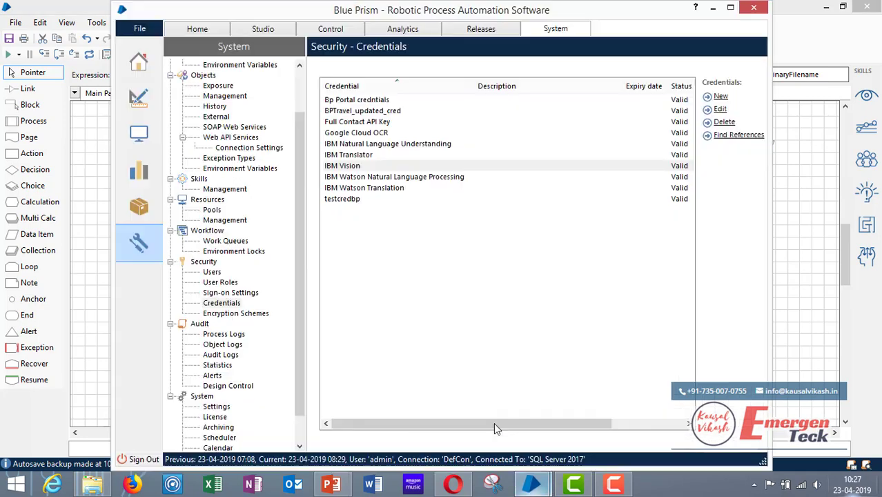
click(343, 166)
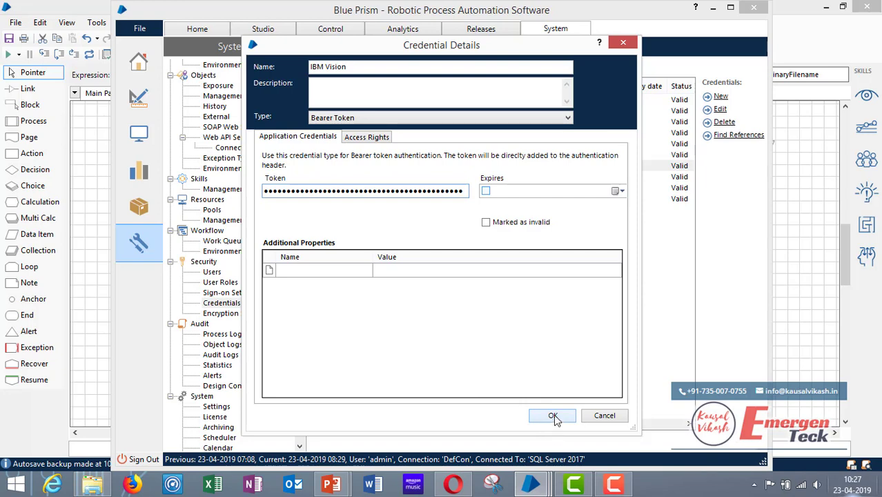
click(552, 414)
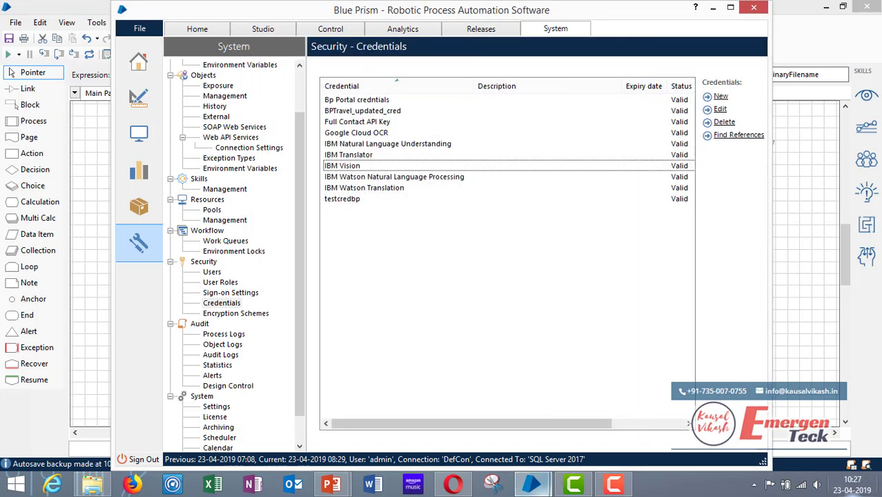
mouse_move(531, 483)
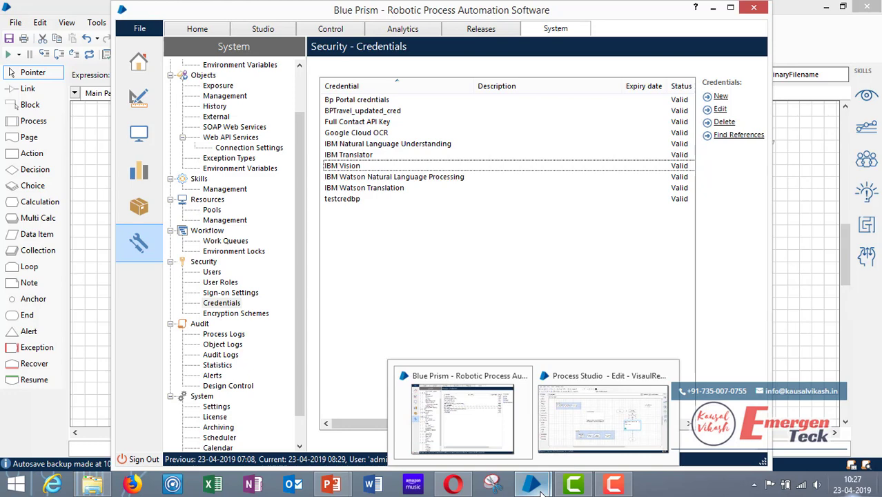
- Set the Generate Access Token stage's IBM Service Credential input to "IBM Vision" and confirm
click(601, 417)
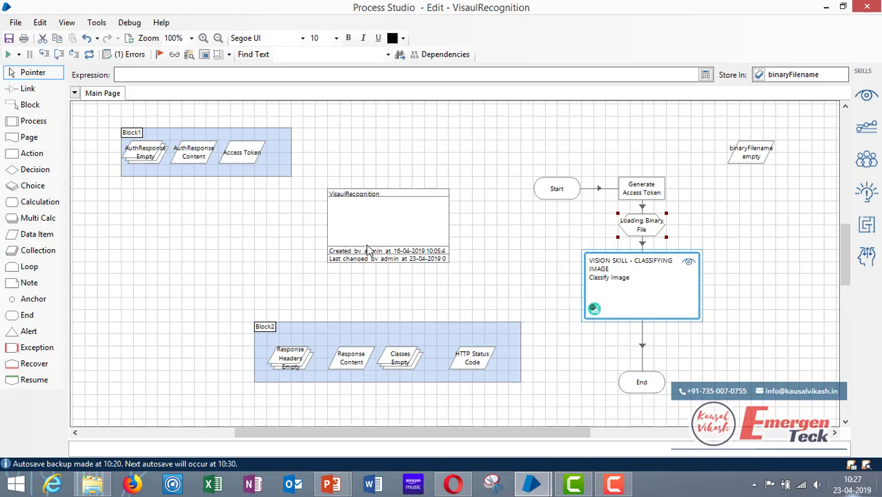
mouse_move(579, 168)
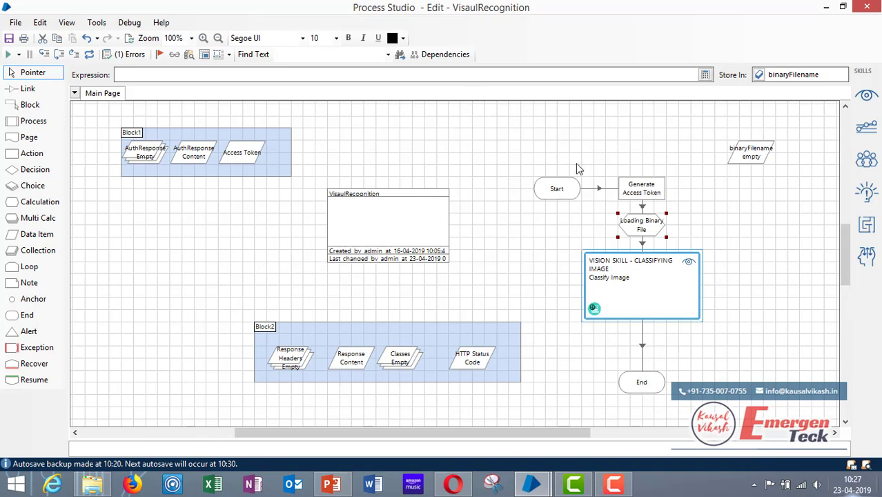
mouse_move(642, 195)
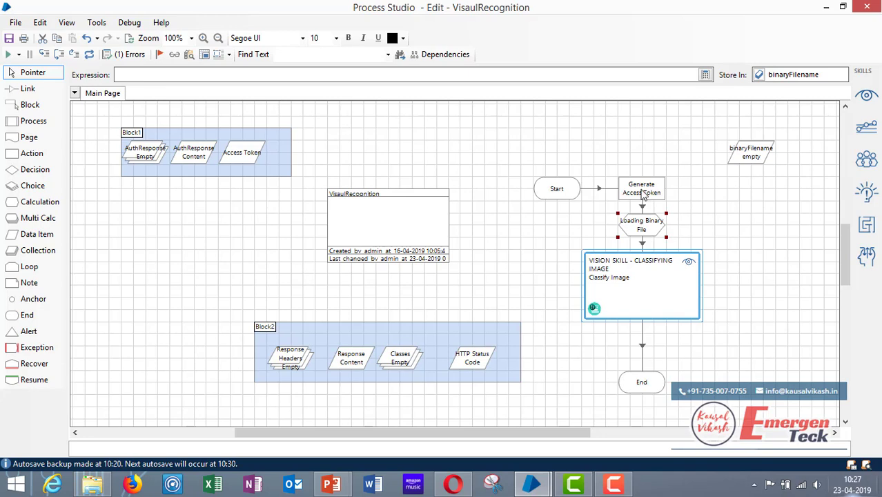
mouse_move(642, 187)
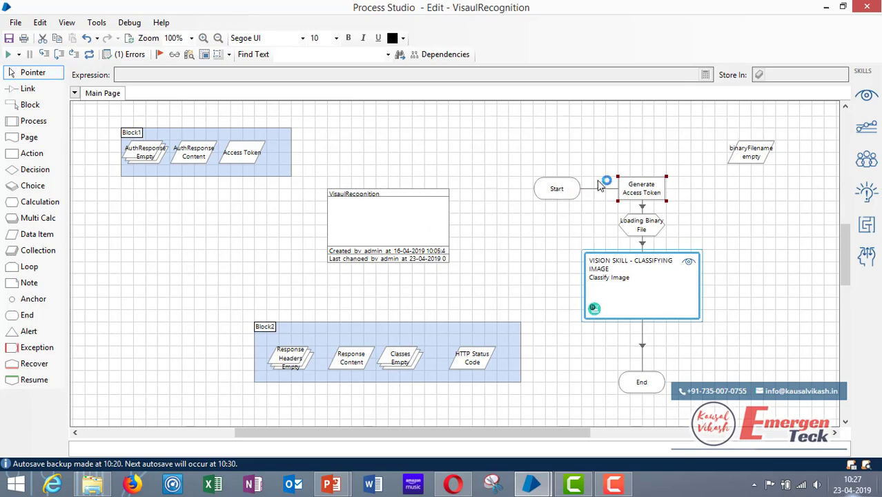
double_click(642, 188)
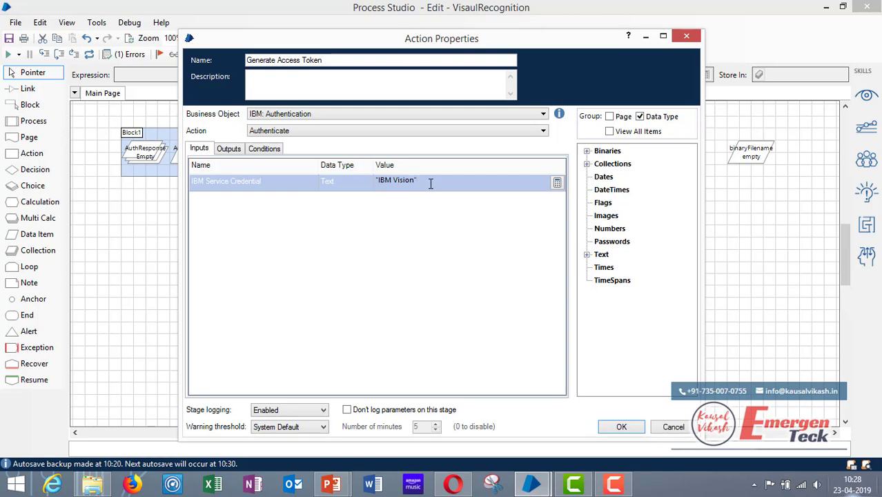
click(229, 149)
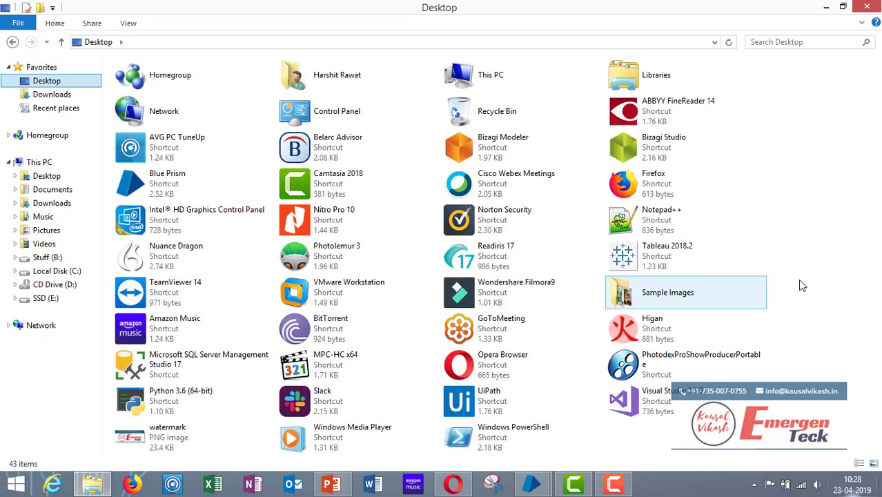
- Preview the Dogs photo in Sample Images, then return to the VisualRecognition process diagram
double_click(669, 293)
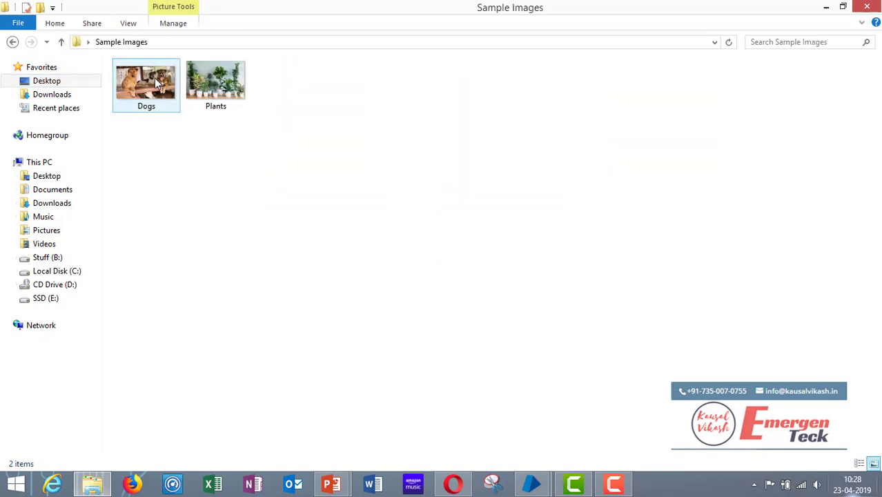
double_click(146, 80)
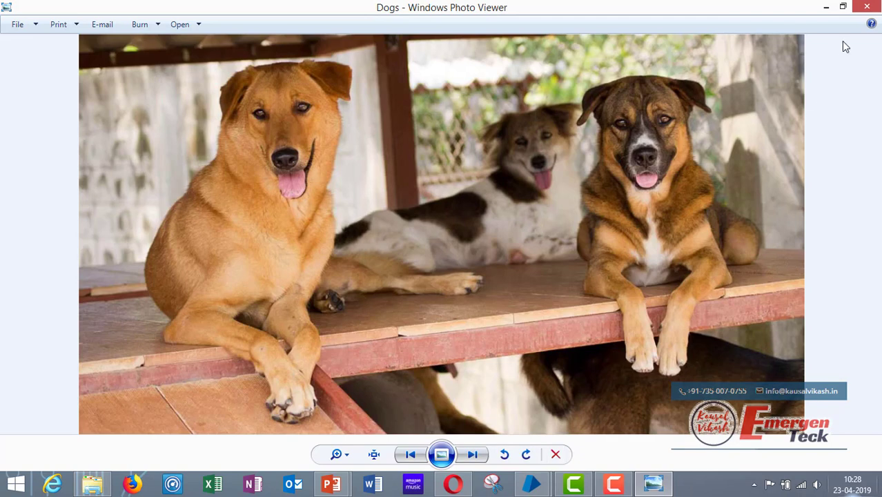
click(472, 454)
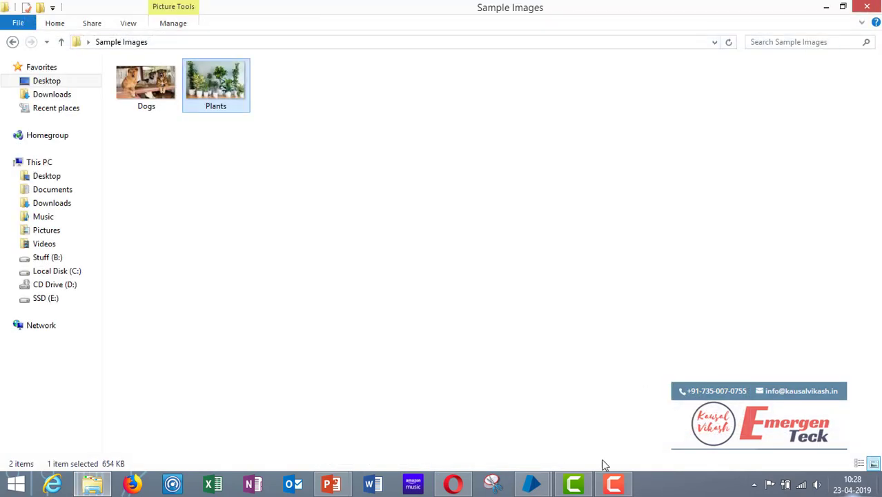
click(531, 483)
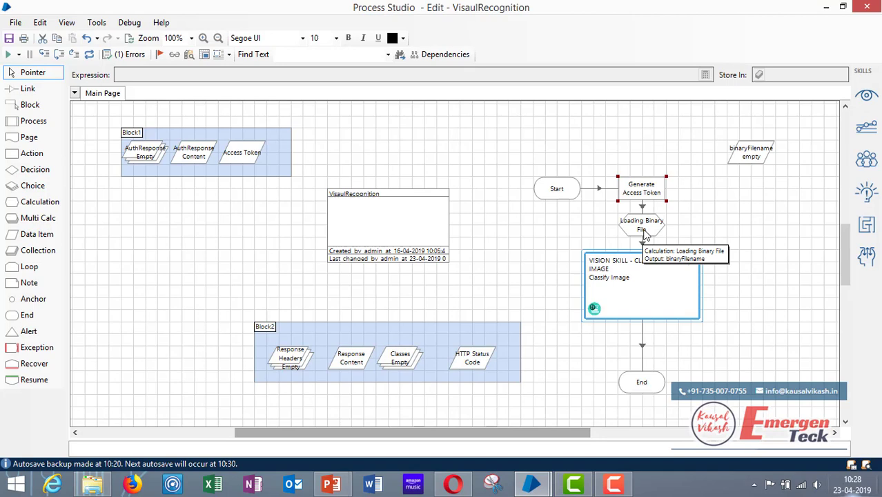
- Choose the LoadBinaryFile function from the File group in the Loading Binary File calculation
double_click(642, 224)
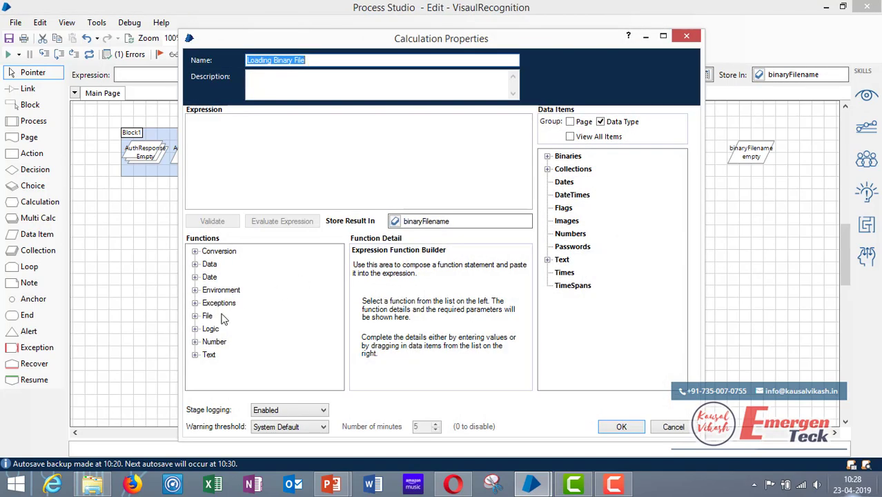
mouse_move(198, 336)
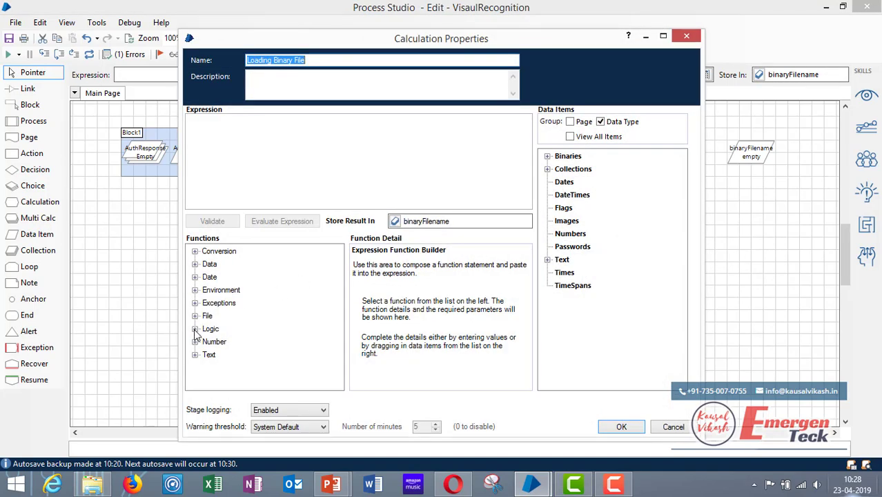
click(196, 315)
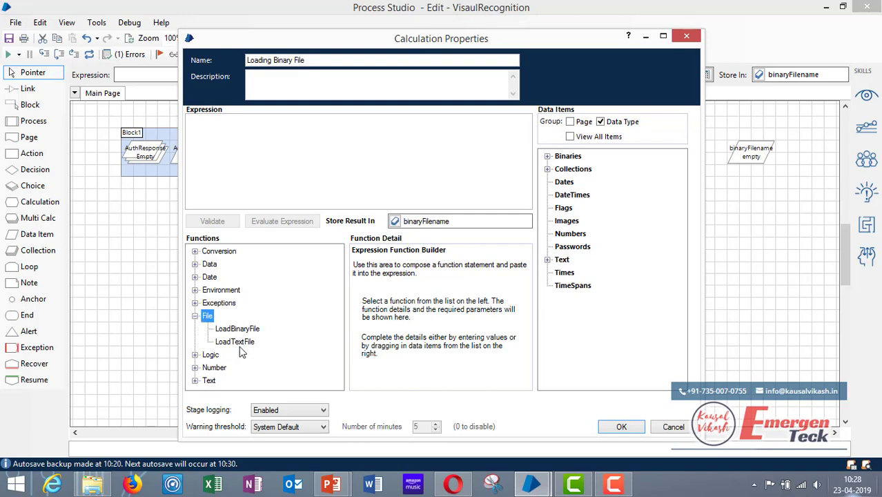
click(238, 328)
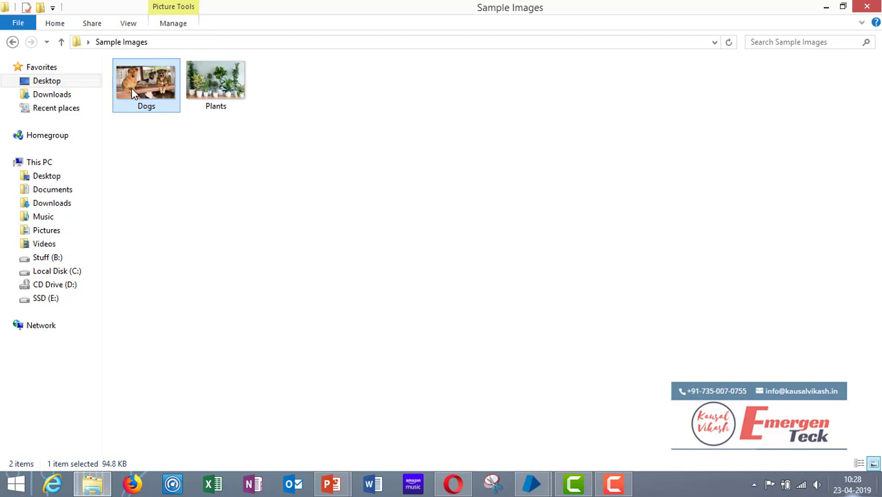
- Paste the copied Dogs.jpg path as the Filename parameter storing into binaryFilename and save the stage
right_click(147, 83)
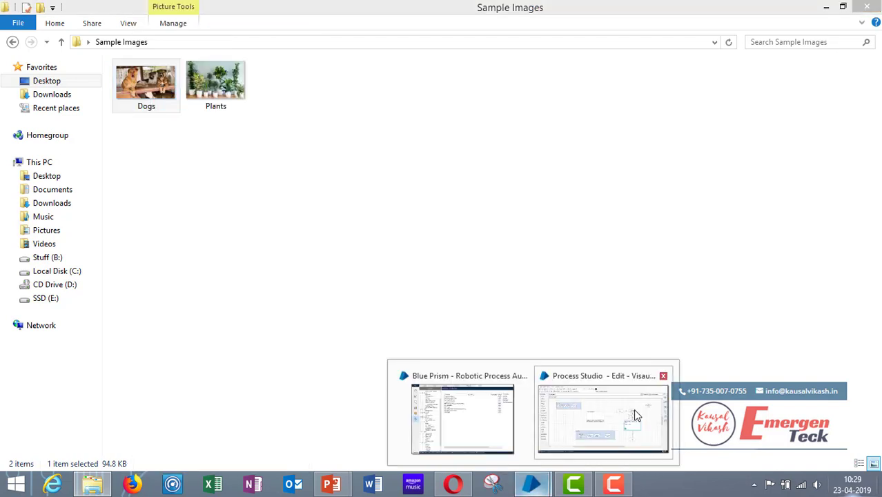
click(602, 421)
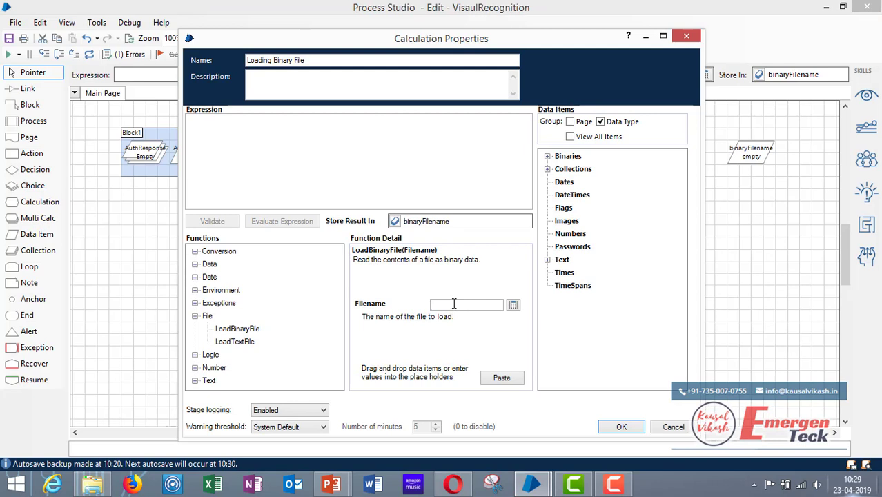
click(503, 379)
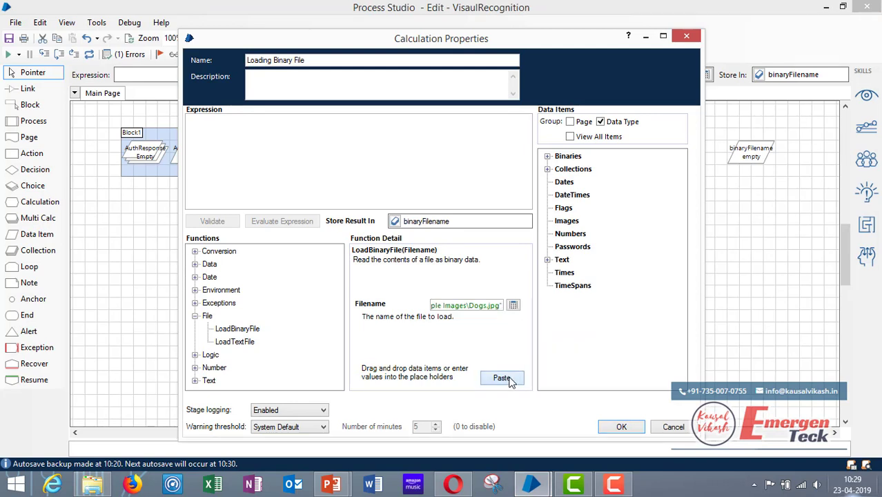
click(503, 378)
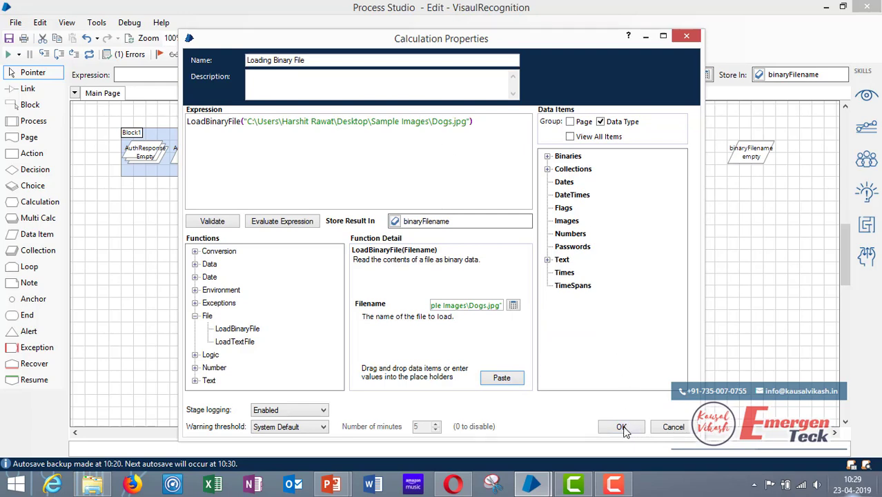
click(621, 427)
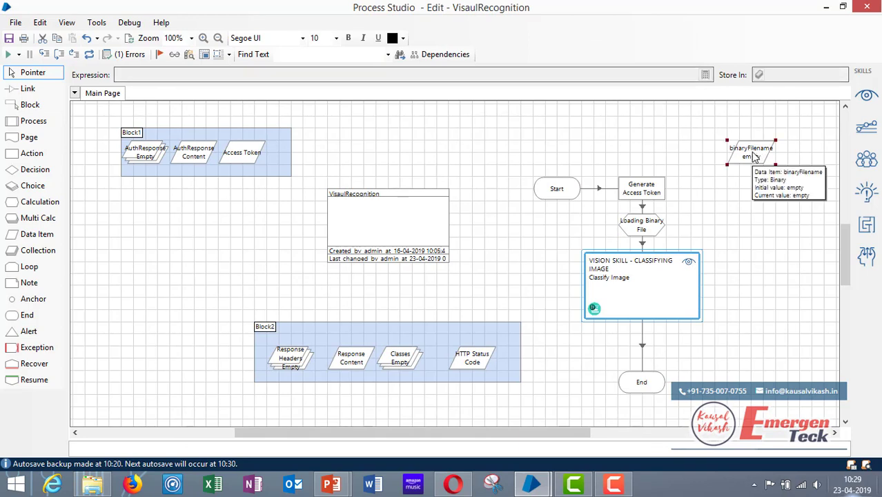
mouse_move(638, 283)
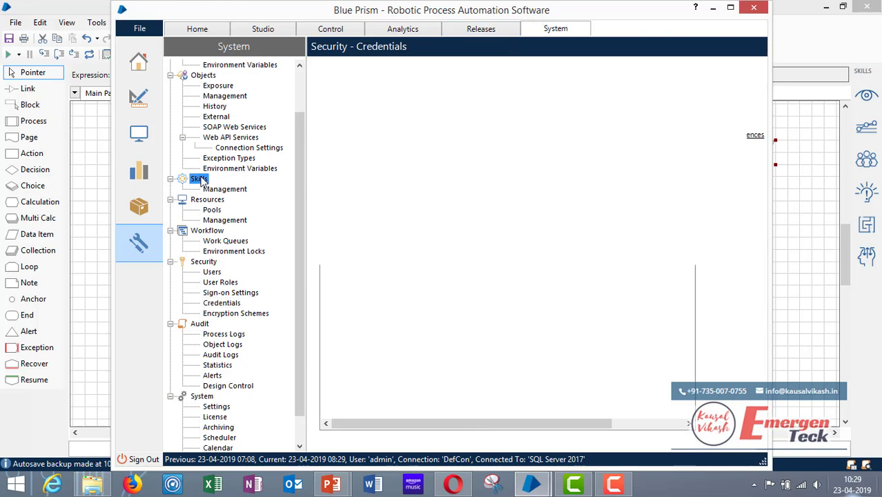
- View the Skills Management list showing IBM Watson Visual Recognition enabled
click(199, 179)
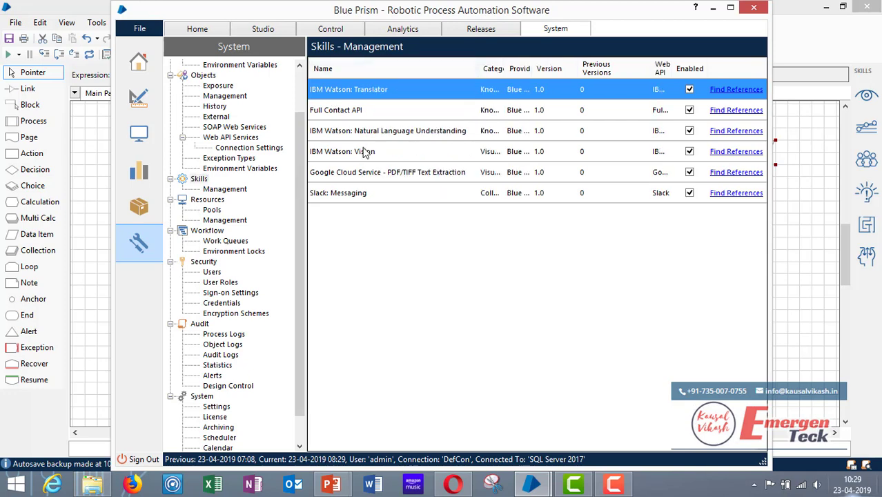
mouse_move(493, 422)
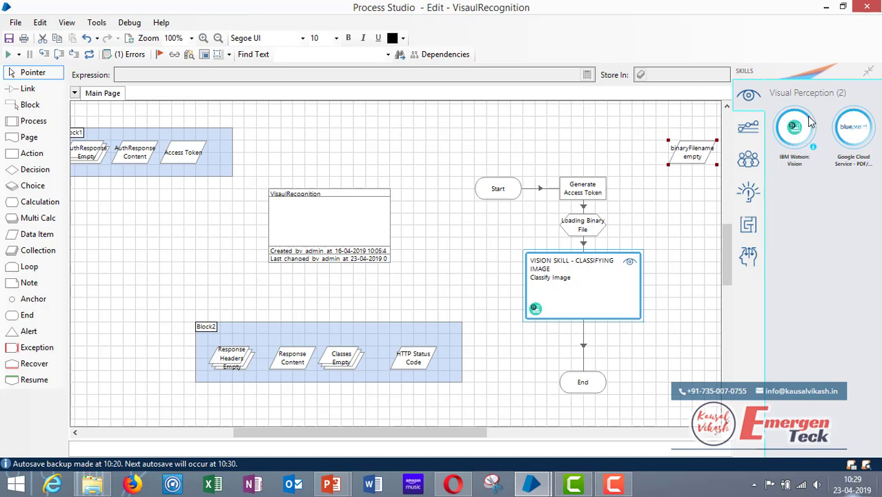
- Review the Vision stage's Access Token, Gateway and File inputs and its Classes output mapping, then confirm
click(582, 284)
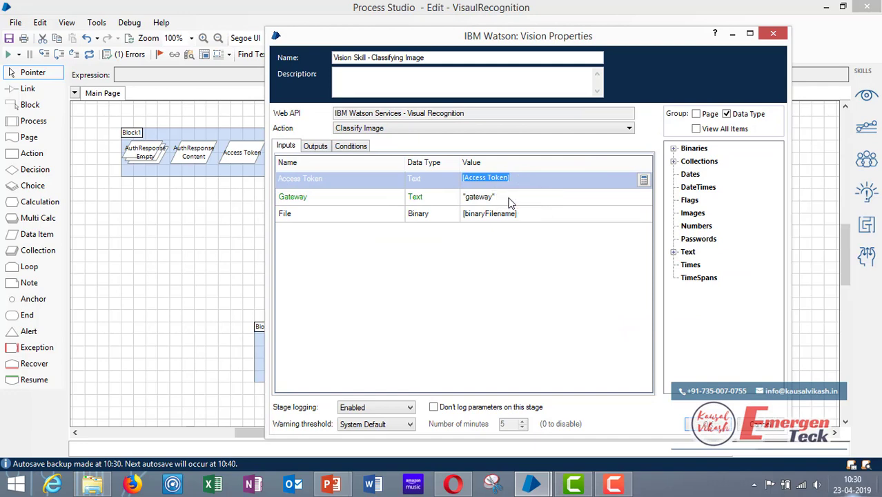
click(479, 196)
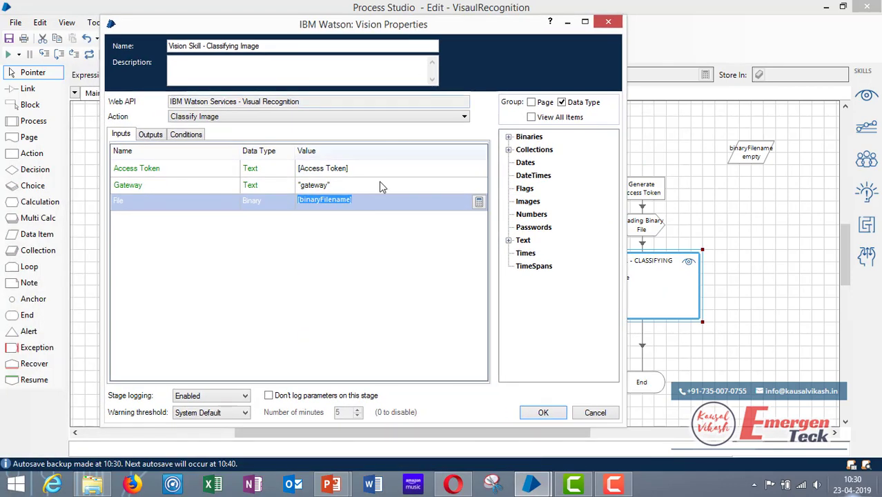
mouse_move(760, 153)
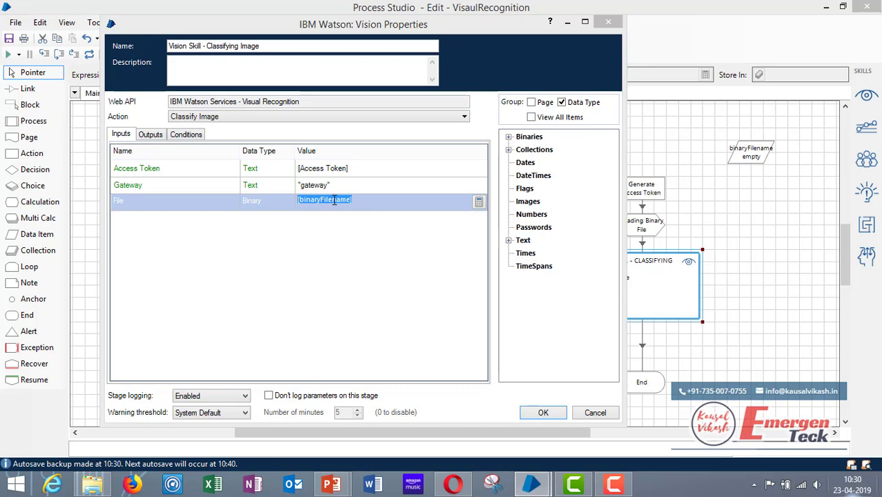
click(150, 134)
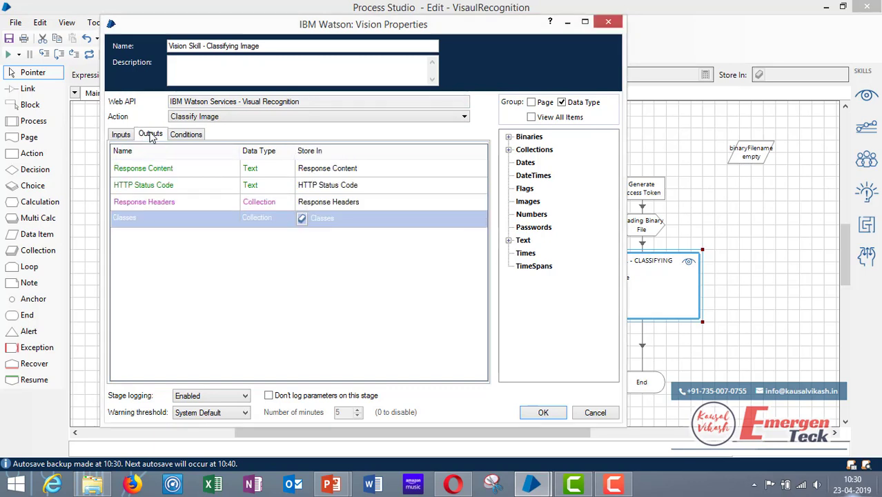
mouse_move(330, 173)
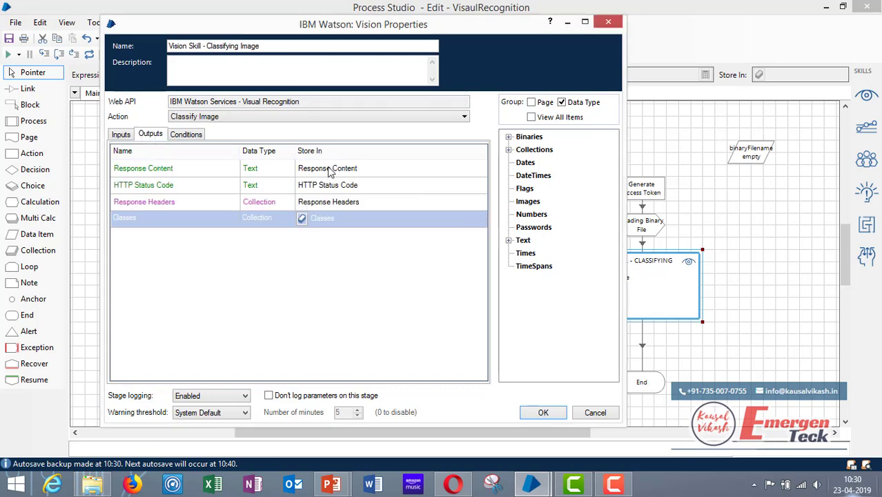
mouse_move(310, 171)
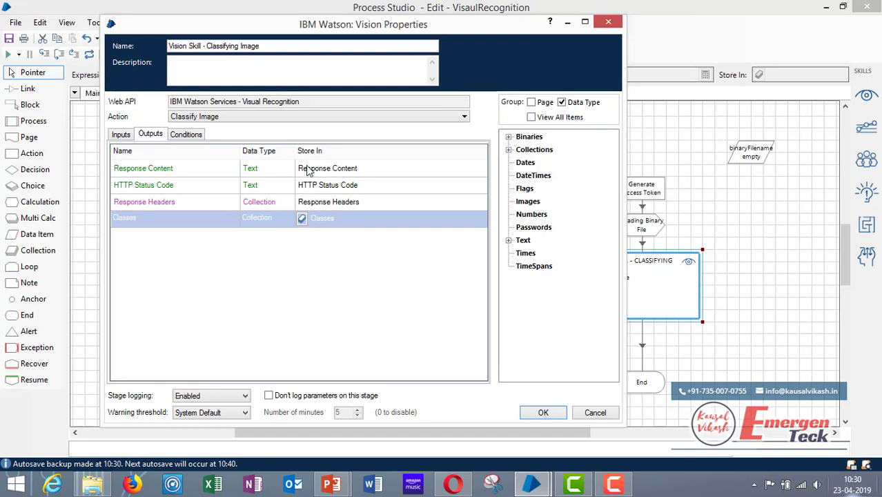
mouse_move(334, 182)
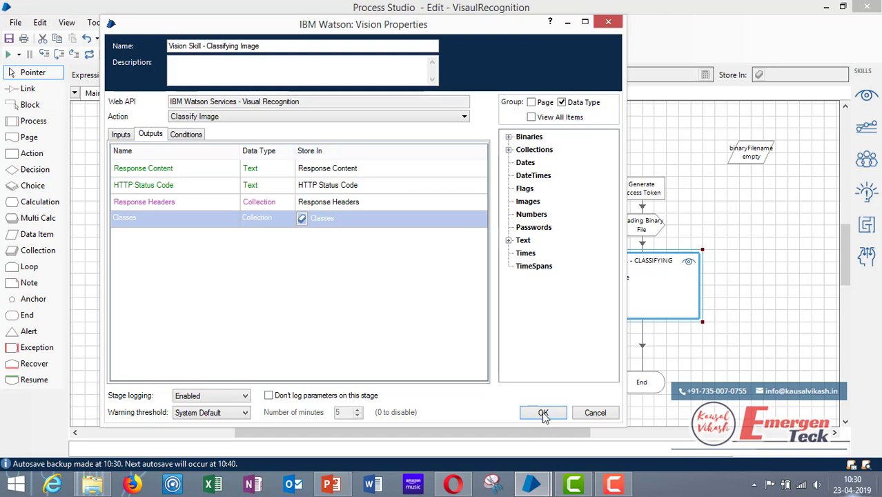
click(544, 412)
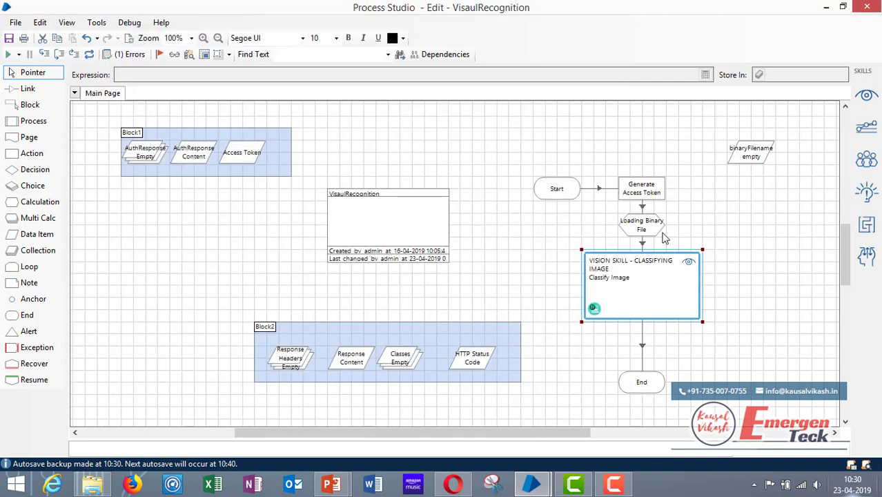
mouse_move(88, 55)
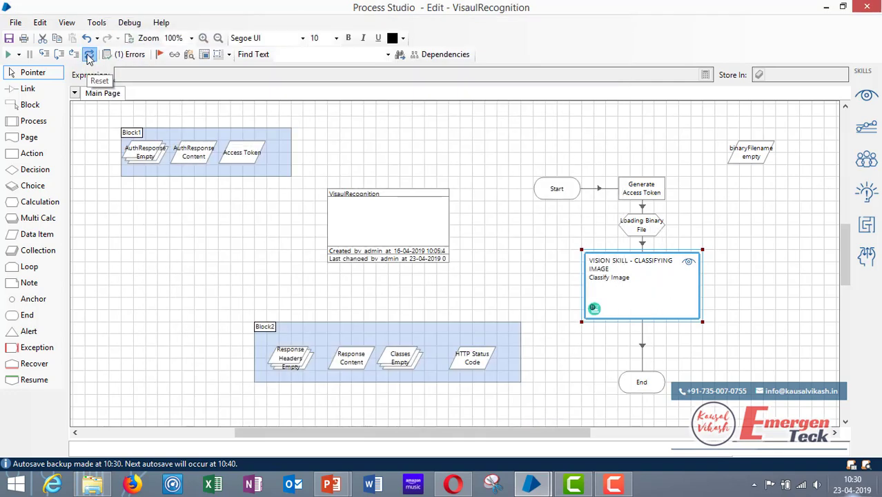
- Reset and run the VisualRecognition process to End, returning HTTP status 200 and 8 Classes rows
click(89, 55)
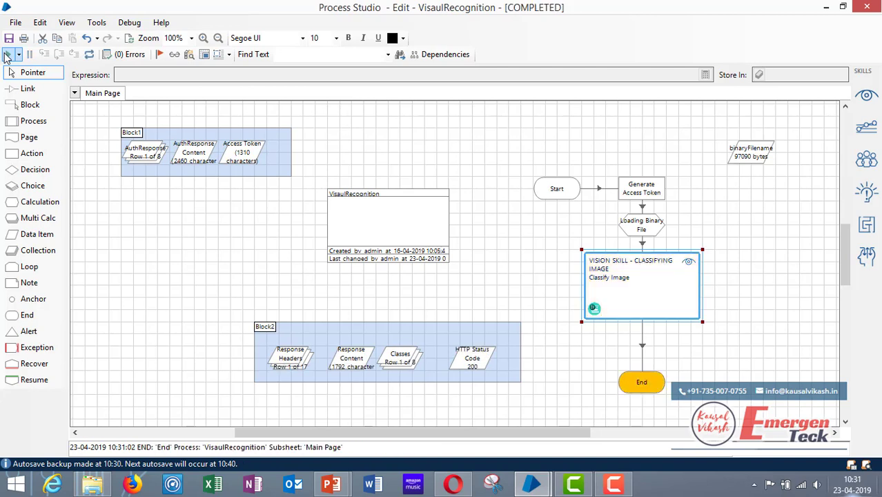
click(8, 55)
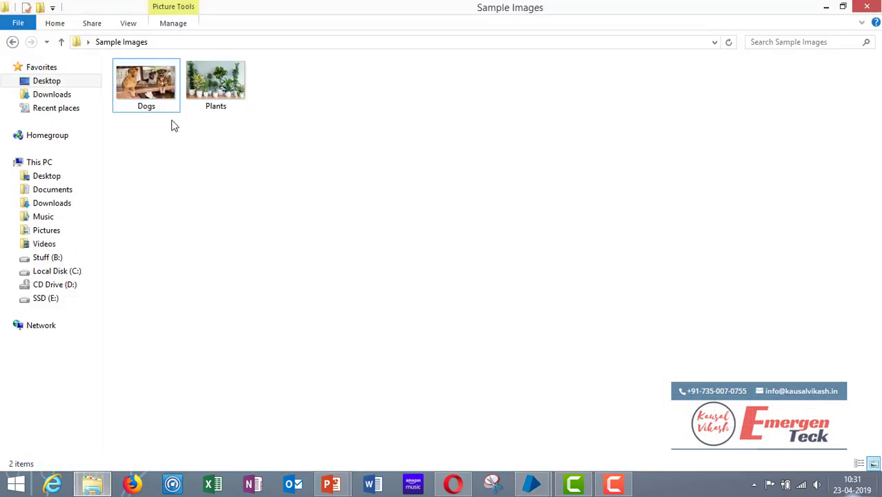
double_click(146, 79)
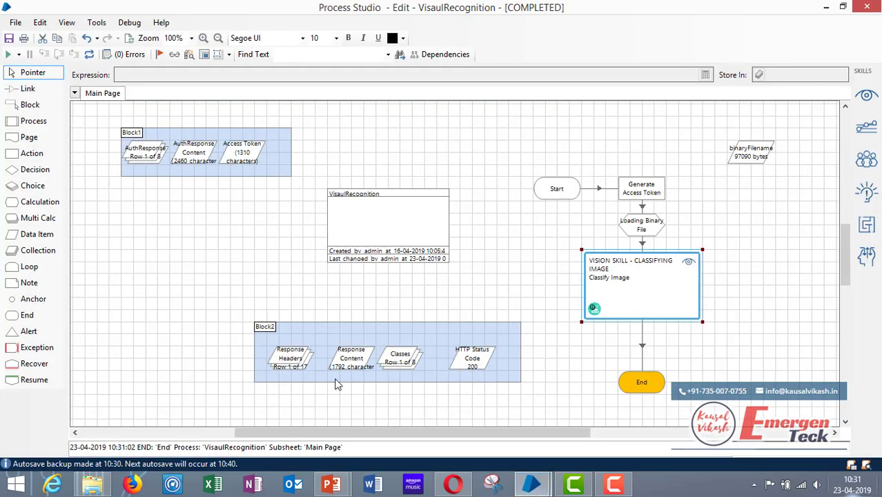
double_click(290, 358)
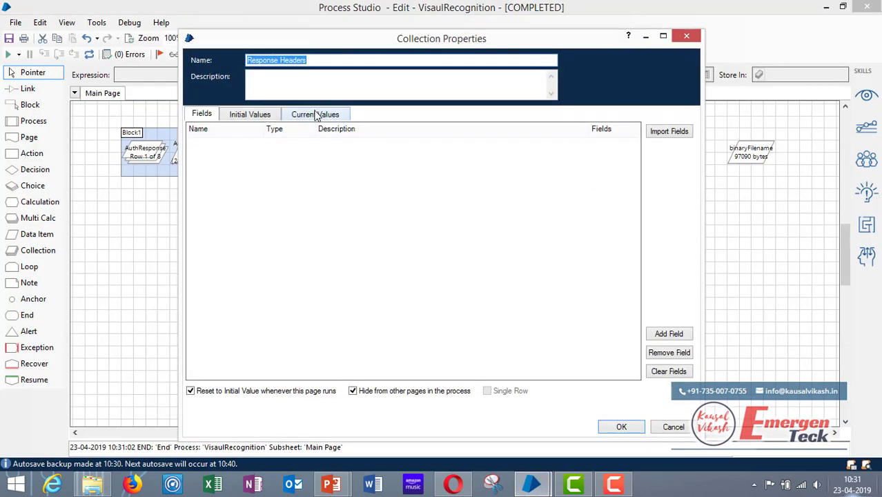
click(314, 113)
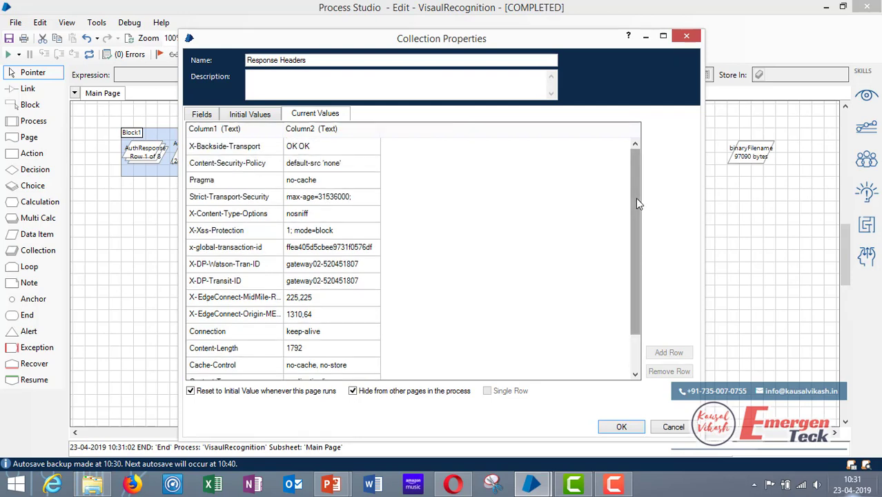
scroll(down, 3)
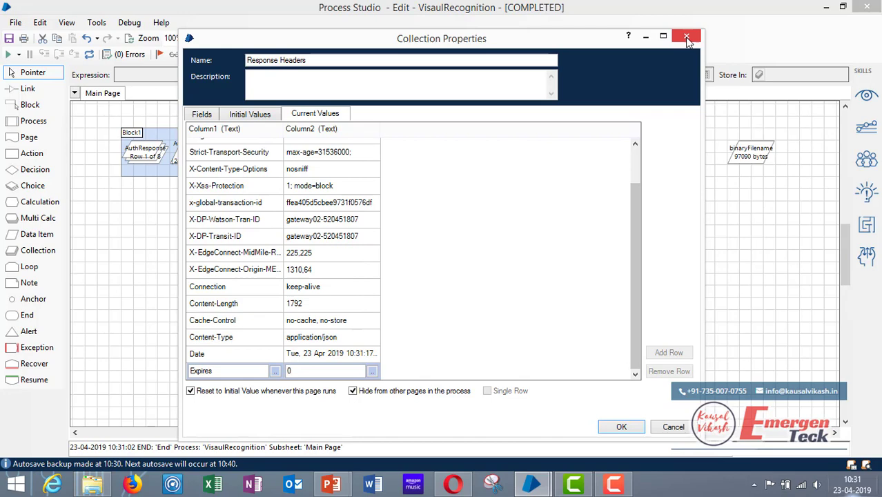
click(688, 36)
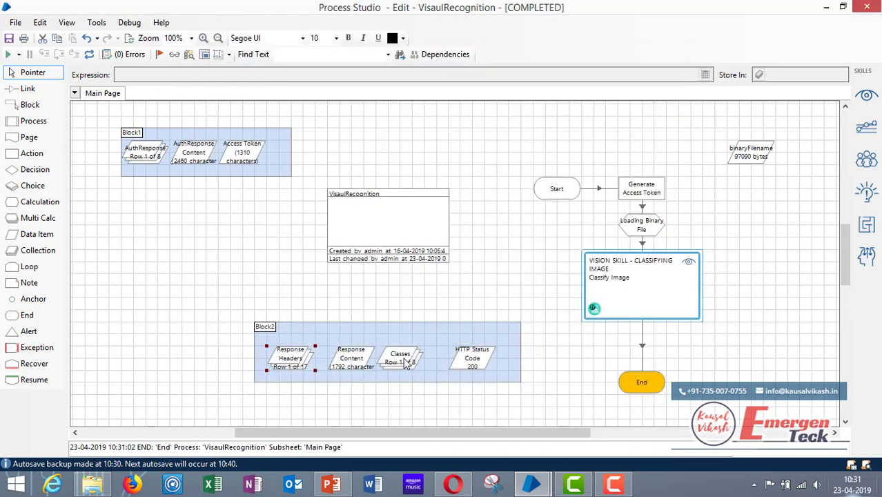
double_click(401, 359)
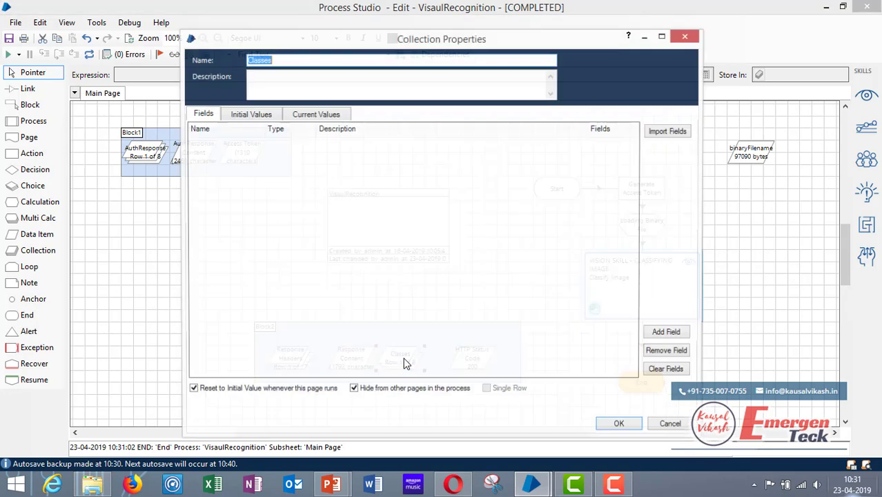
click(315, 113)
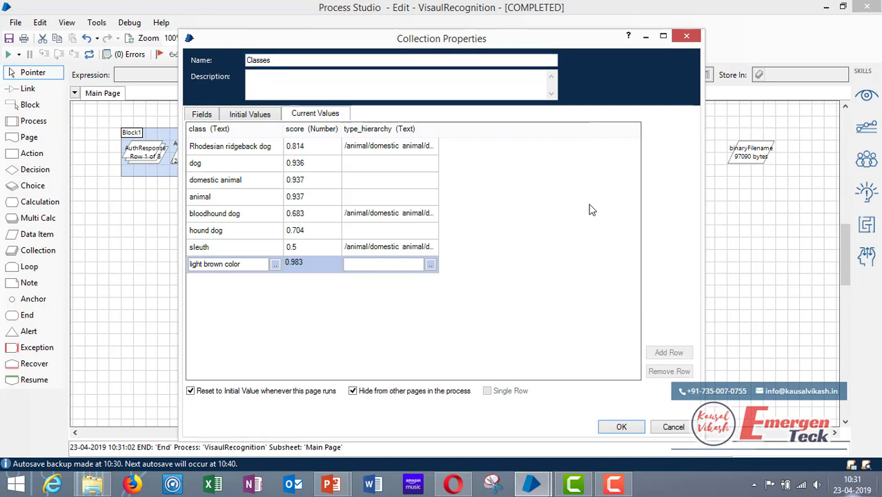
mouse_move(345, 144)
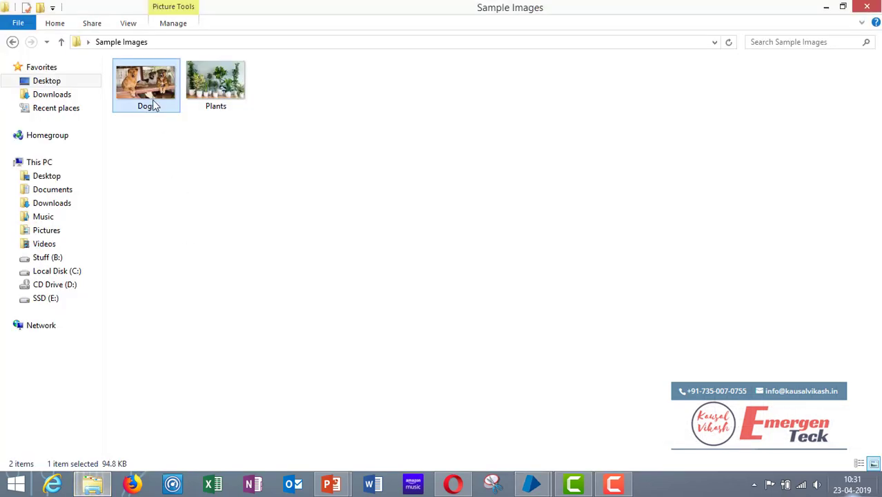
double_click(147, 79)
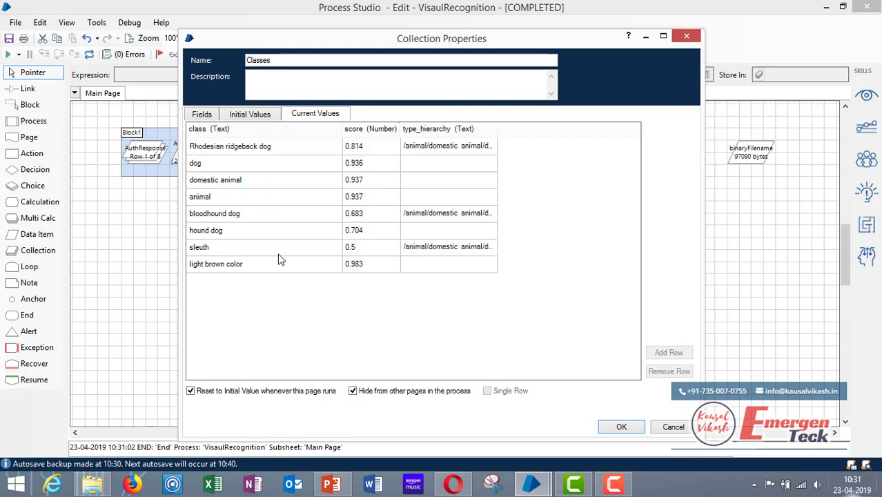
mouse_move(352, 279)
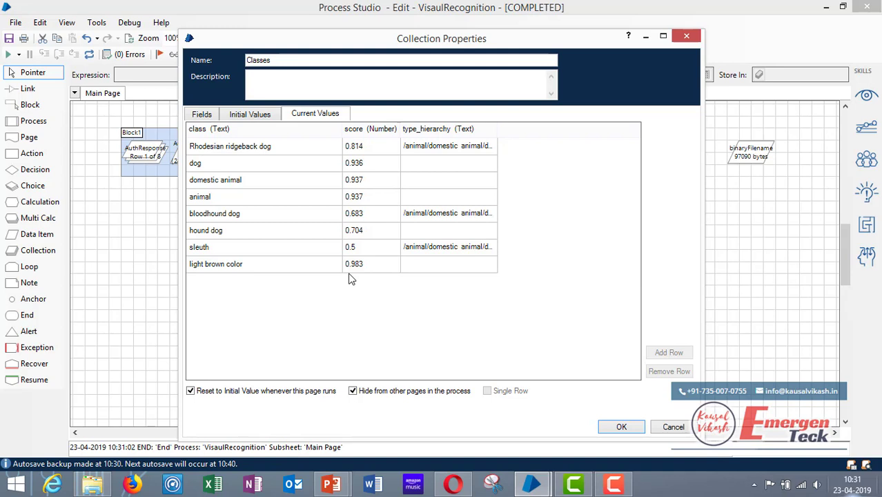
mouse_move(379, 154)
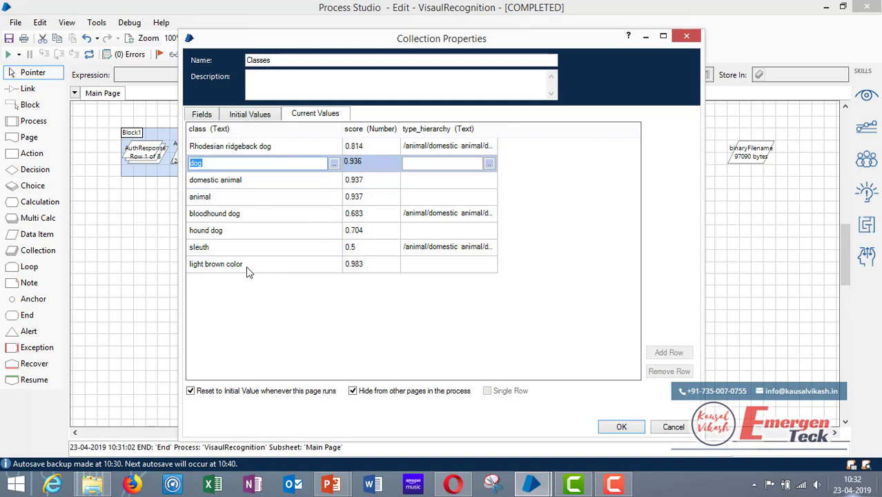
click(215, 264)
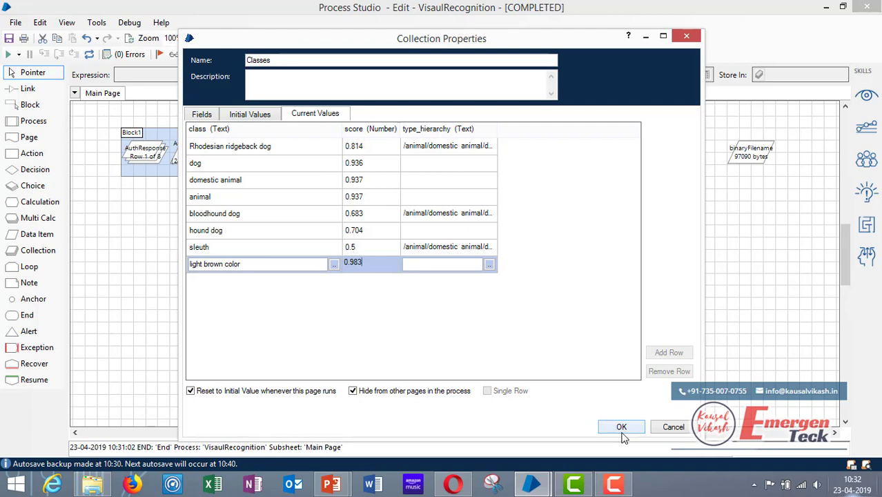
click(93, 483)
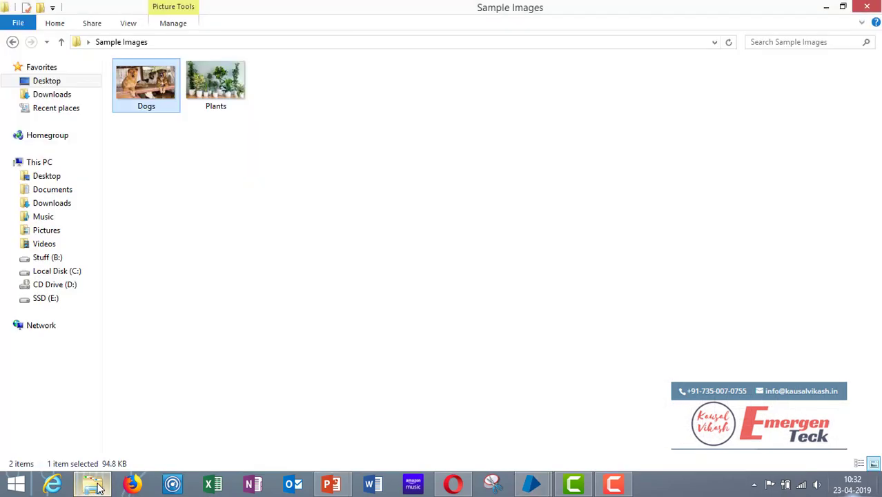
- Copy the Plants.jpg path from Sample Images for the Loading Binary File expression
click(216, 81)
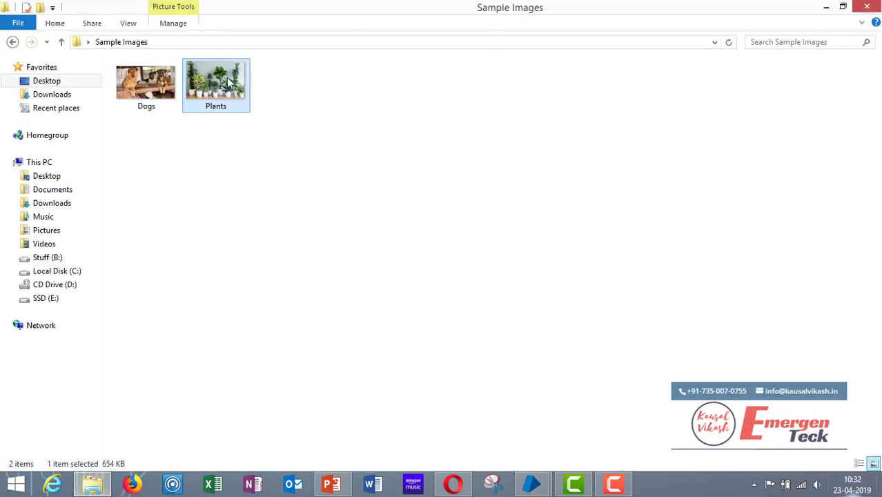
right_click(215, 81)
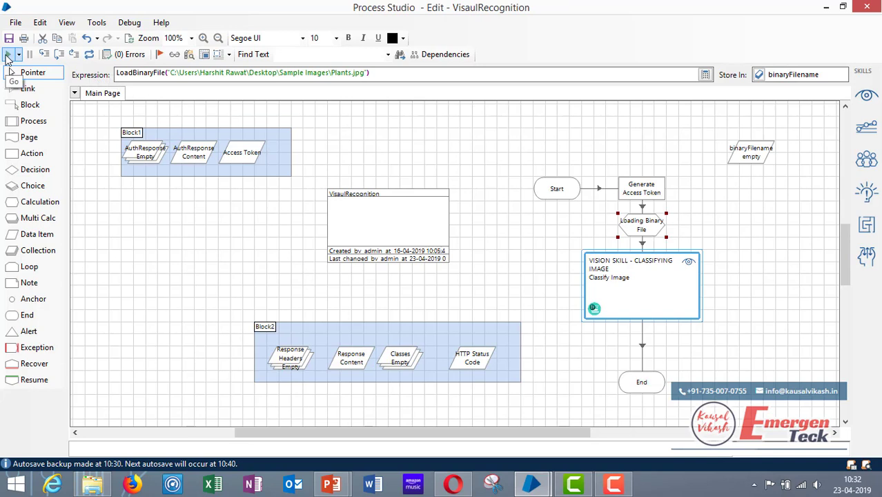
- Run the VisualRecognition process on Plants.jpg and view its seven-class Classes collection
click(159, 55)
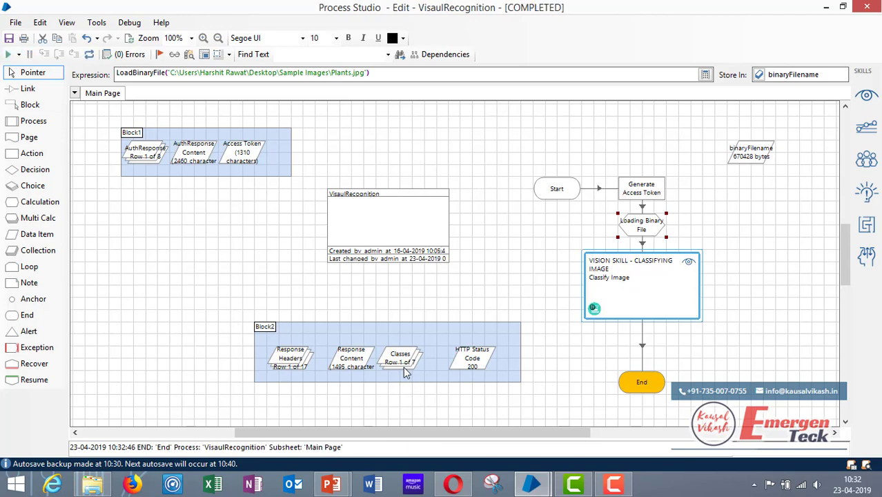
double_click(401, 359)
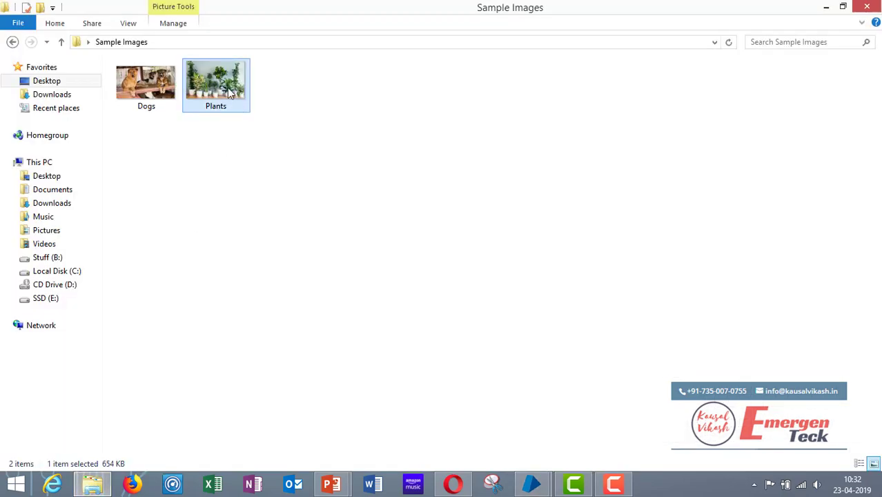
- Review the Plants sample image and reveal the Vision skill's Classify Image / Detect Faces actions
double_click(216, 81)
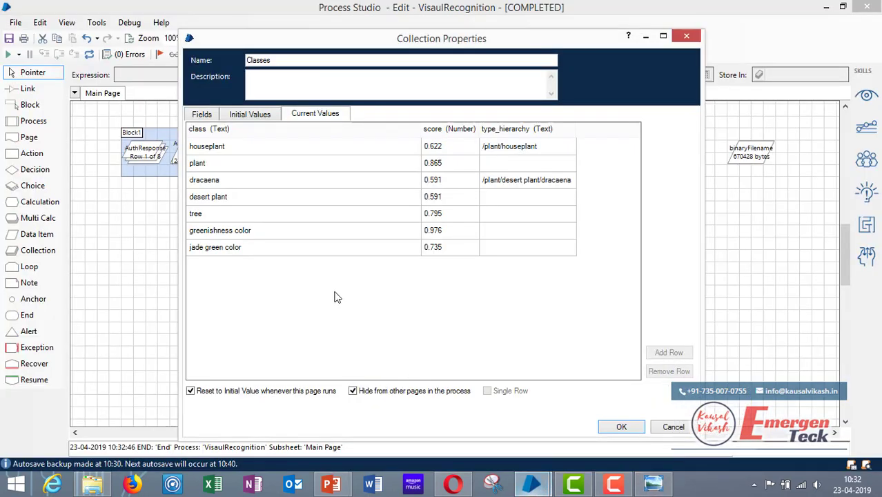
mouse_move(263, 169)
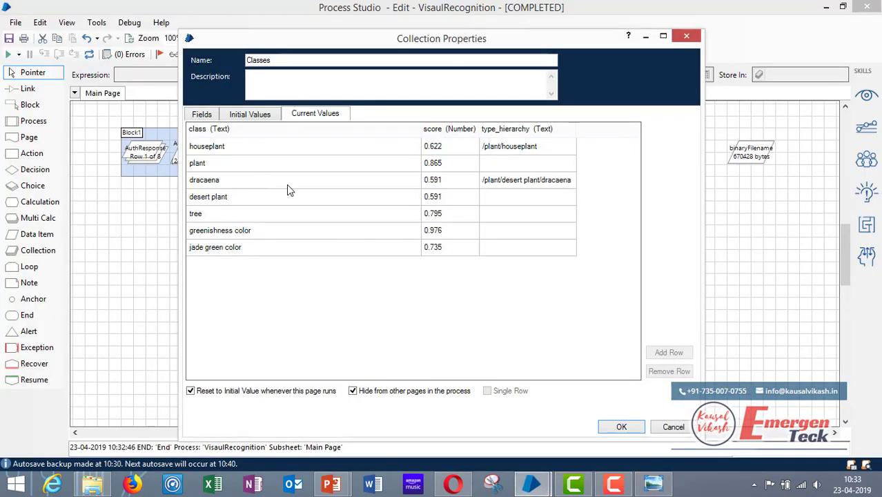
mouse_move(242, 232)
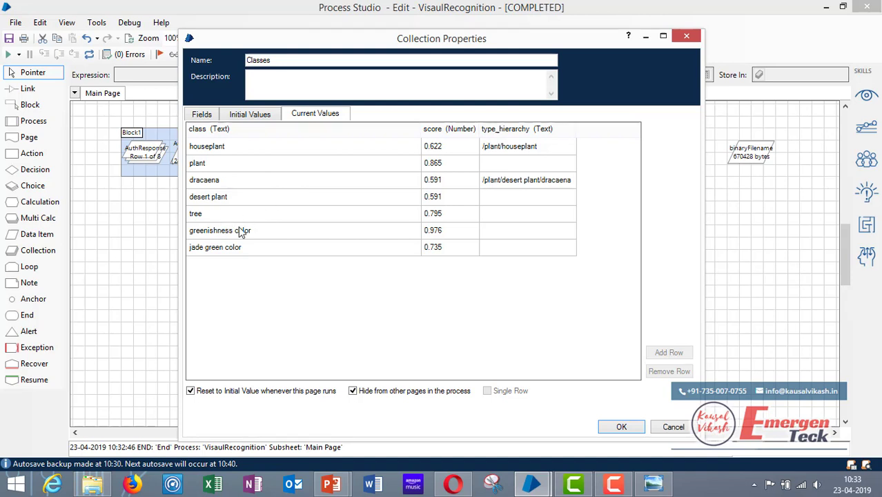
mouse_move(282, 249)
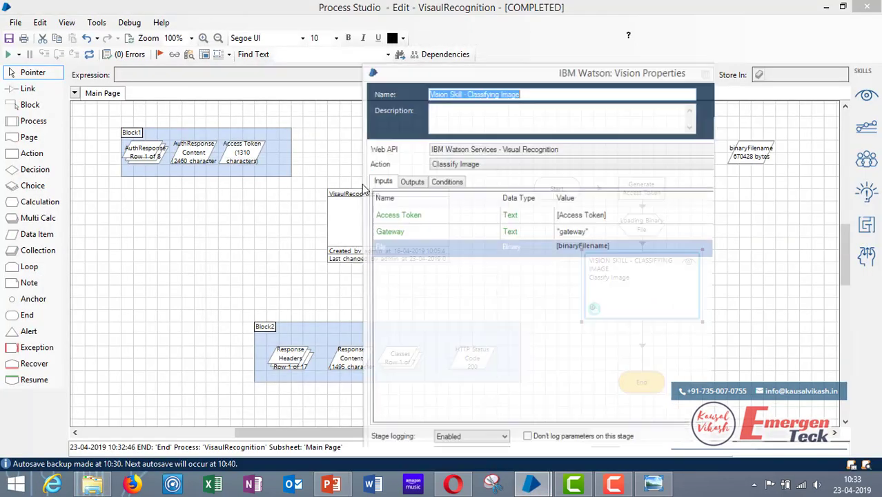
click(542, 130)
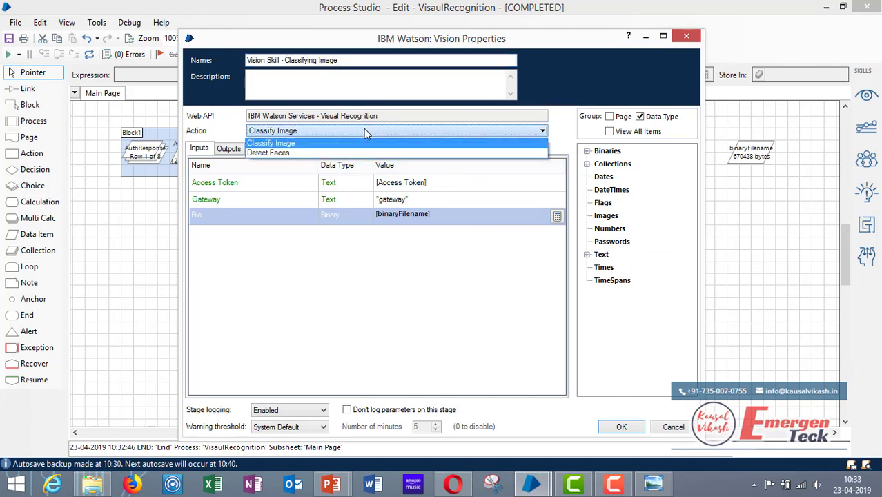
mouse_move(362, 145)
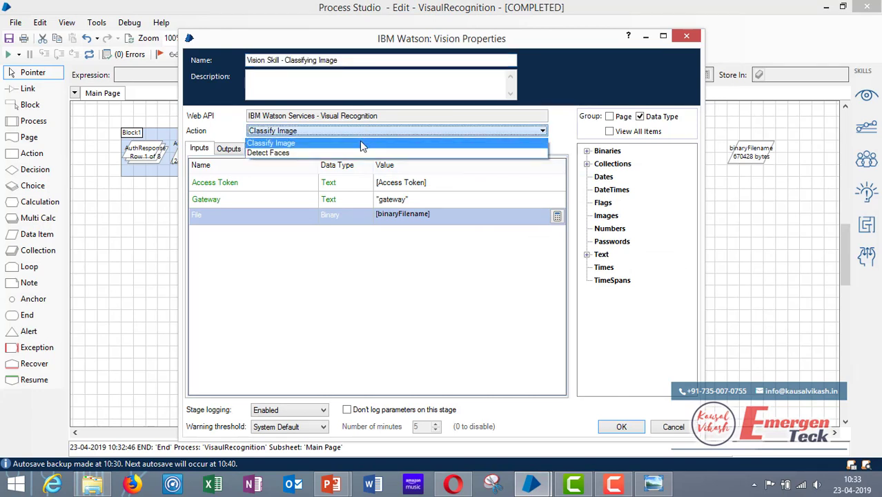